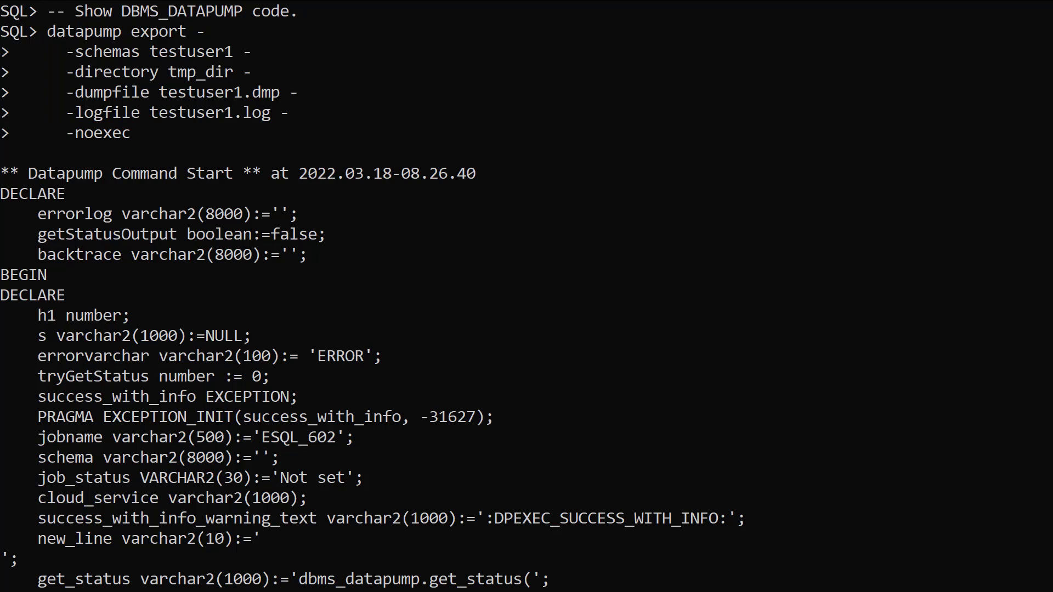
{"action": "scroll", "scroll_direction": "down", "scroll_amount": 3}
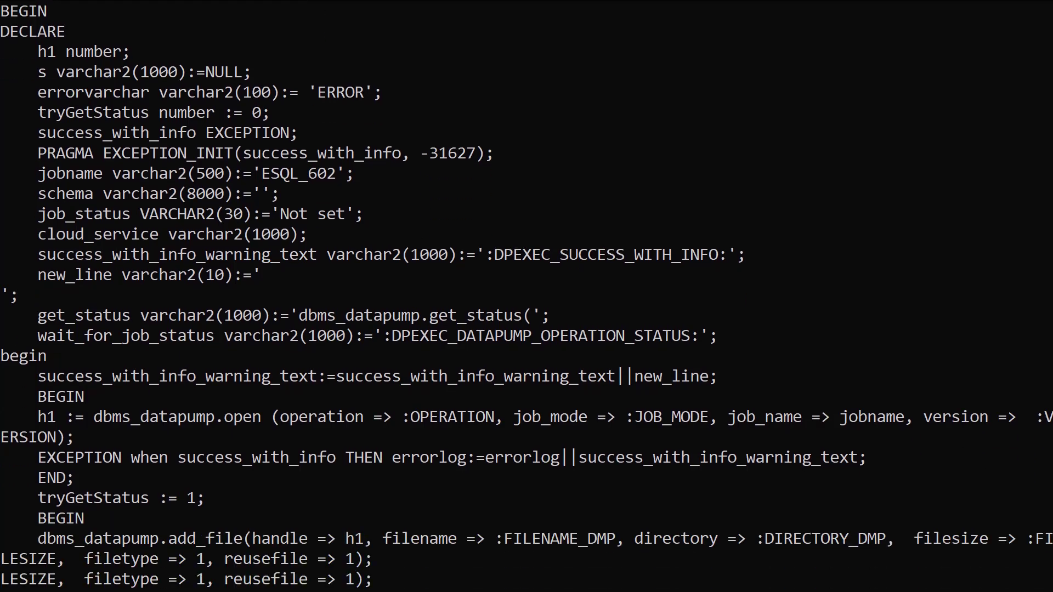
{"action": "scroll", "scroll_direction": "down", "scroll_amount": 3}
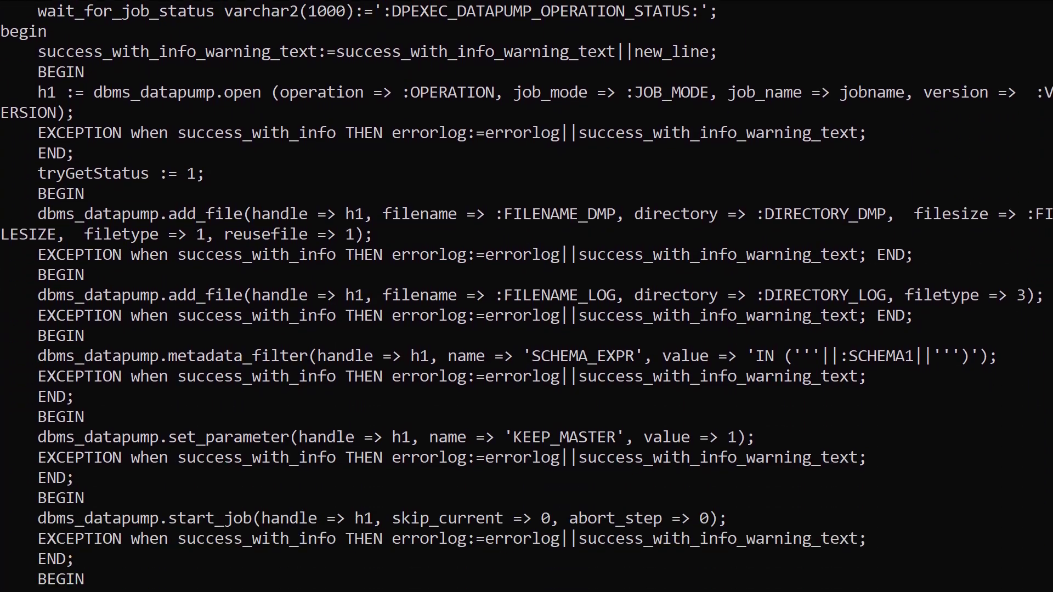
{"action": "scroll", "scroll_direction": "down", "scroll_amount": 3}
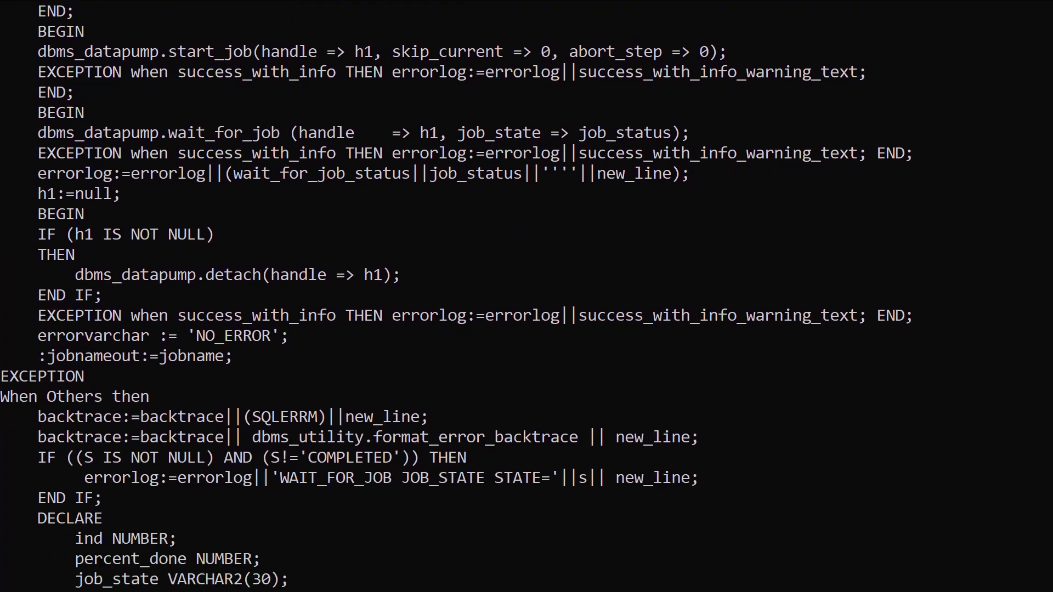
{"action": "scroll", "scroll_direction": "down", "scroll_amount": 3}
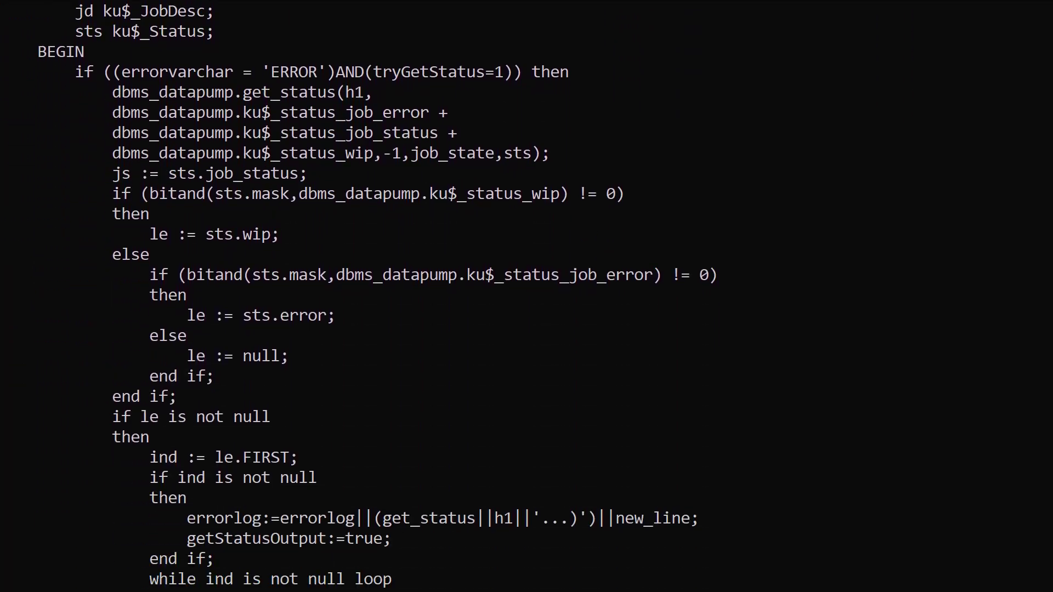
{"action": "scroll", "scroll_direction": "down", "scroll_amount": 3}
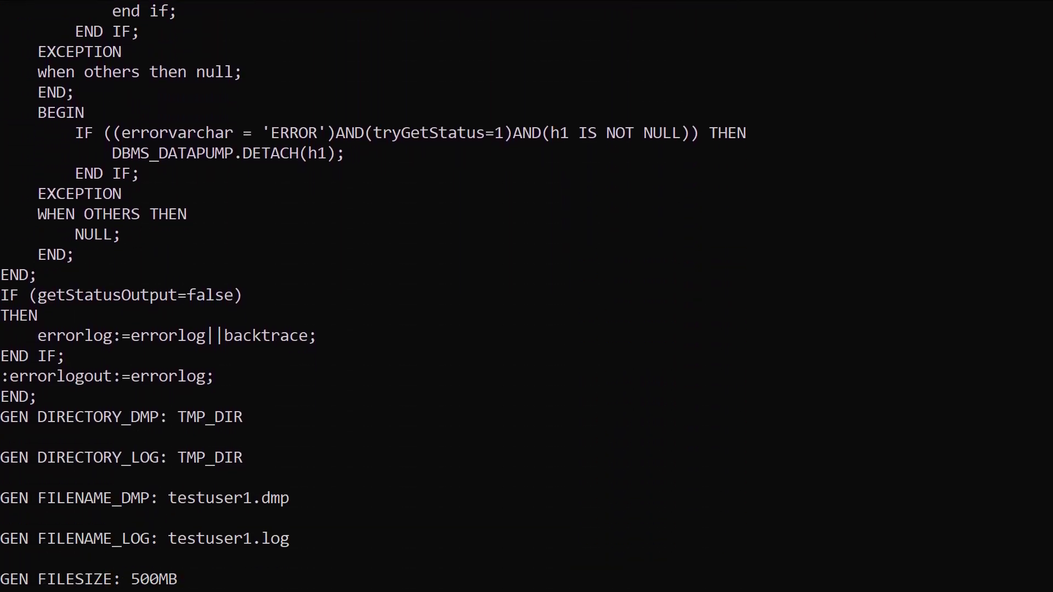
{"action": "scroll", "scroll_direction": "down", "scroll_amount": 3}
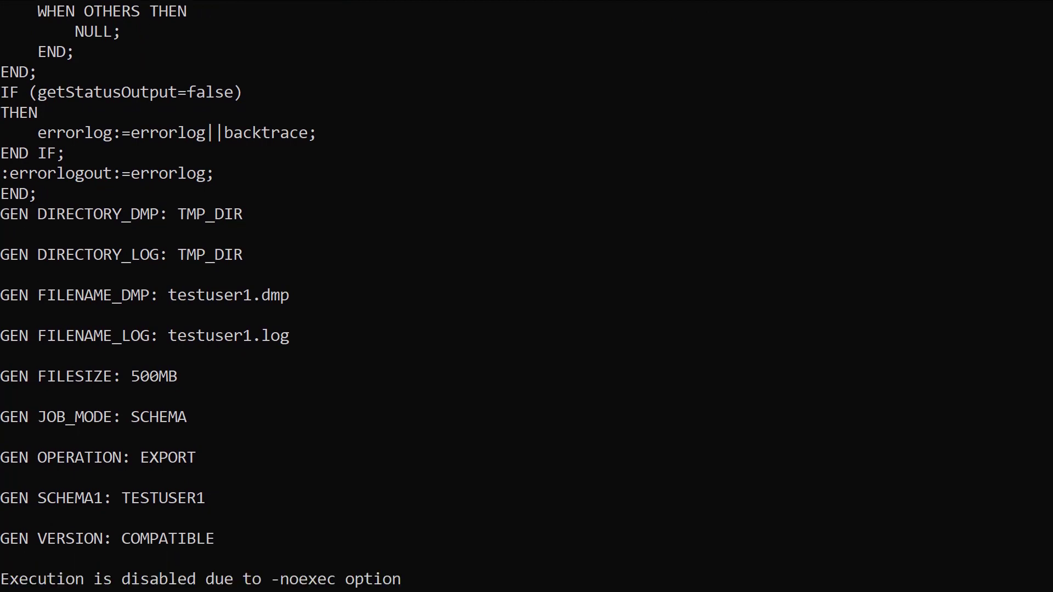
{"action": "scroll", "scroll_direction": "down", "scroll_amount": 3}
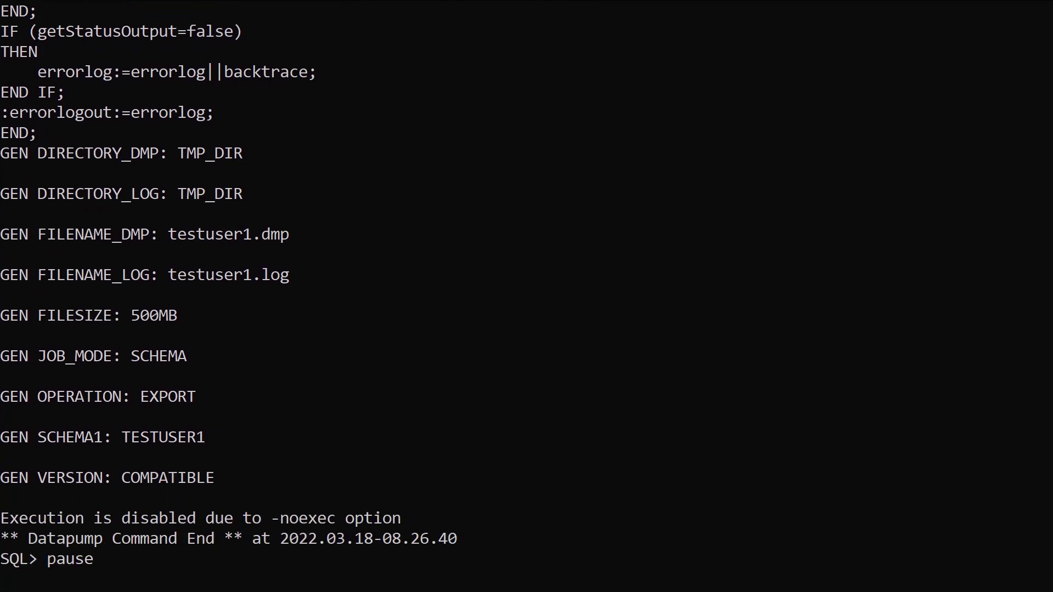
{"action": "type", "text": "datapump help"}
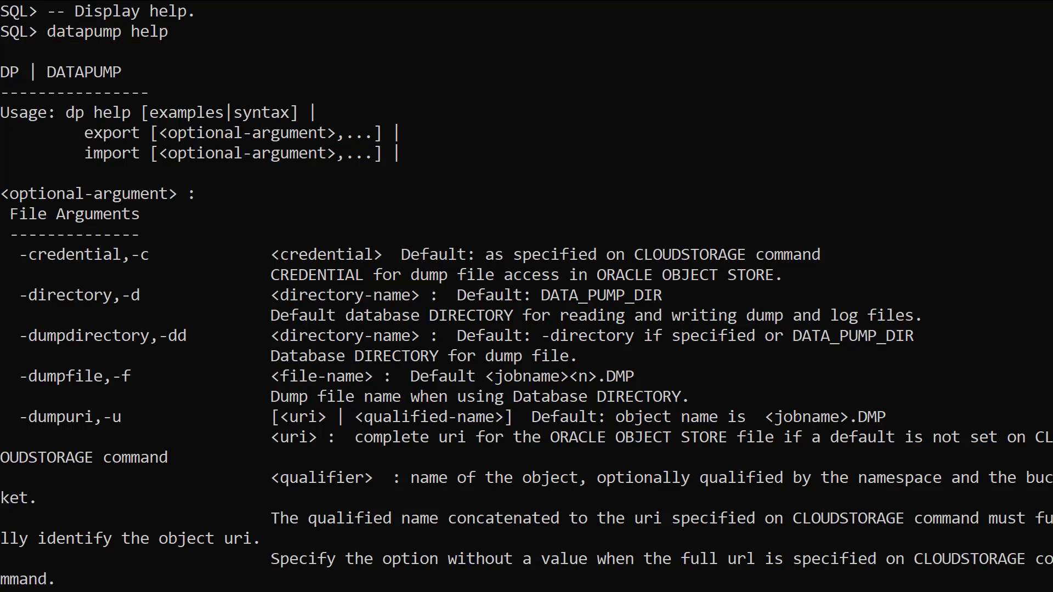
{"action": "scroll", "scroll_direction": "down", "scroll_amount": 3}
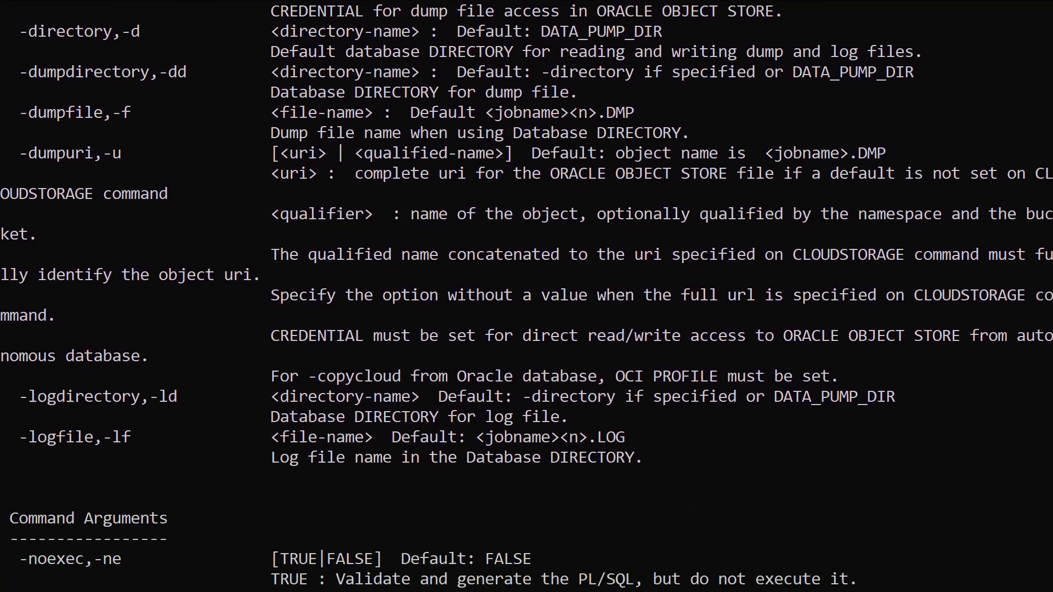
{"action": "scroll", "scroll_direction": "down", "scroll_amount": 3}
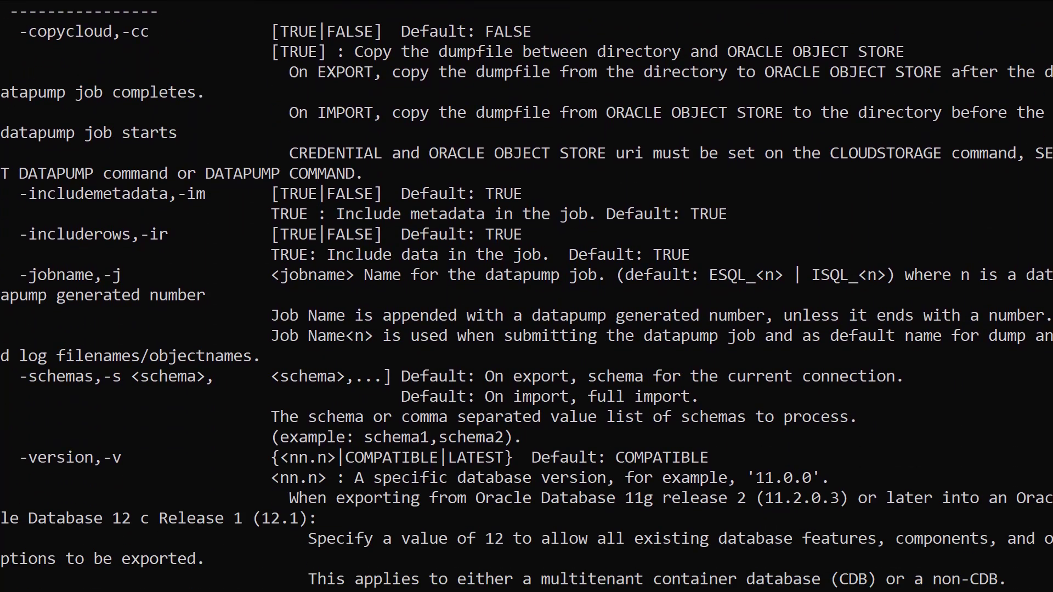
{"action": "scroll", "scroll_direction": "down", "scroll_amount": 3}
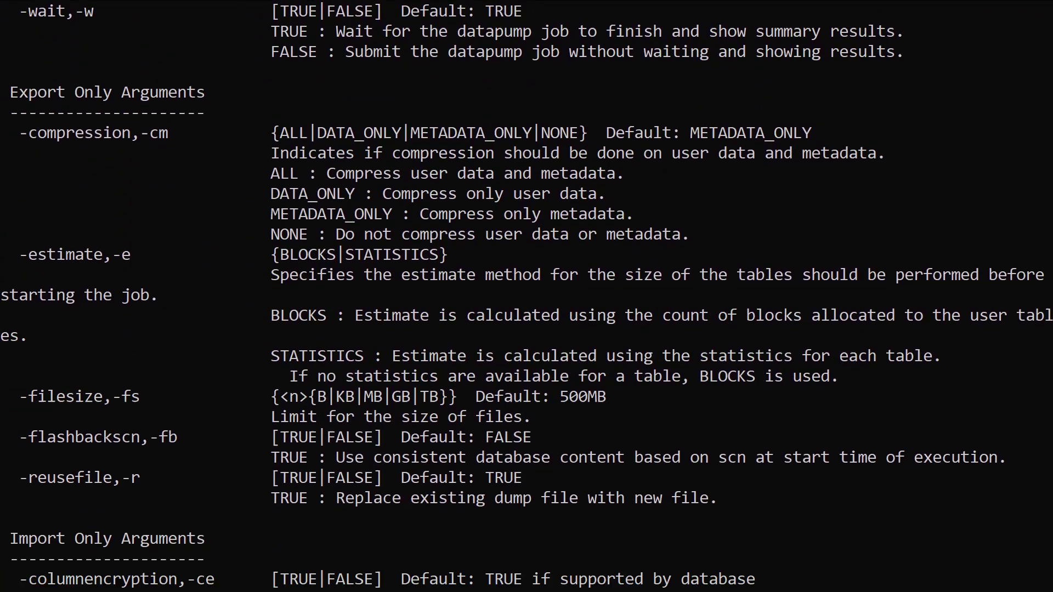
{"action": "scroll", "scroll_direction": "down", "scroll_amount": 3}
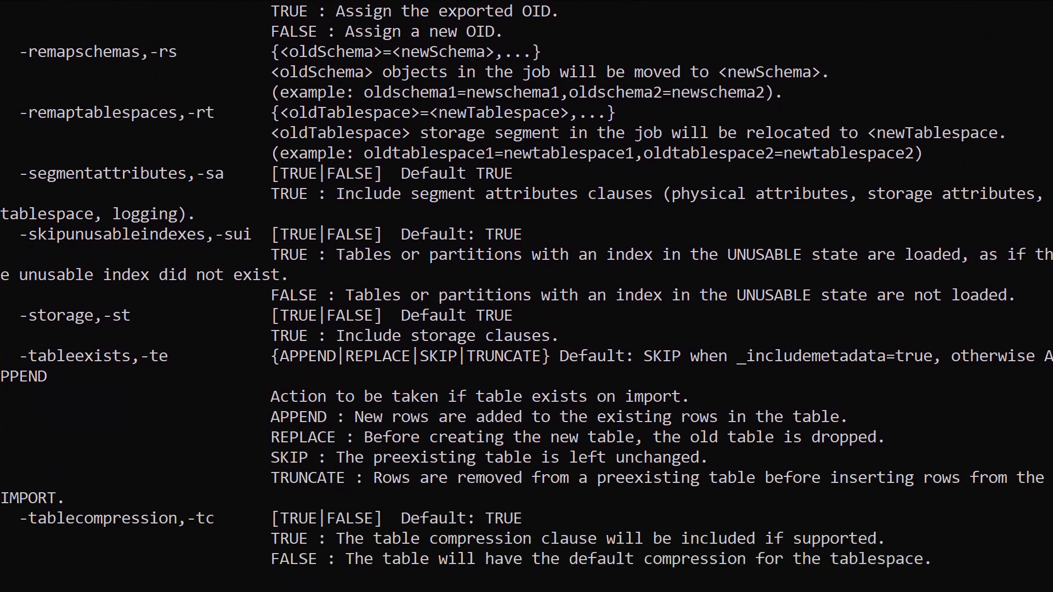
{"action": "scroll", "scroll_direction": "down", "scroll_amount": 3}
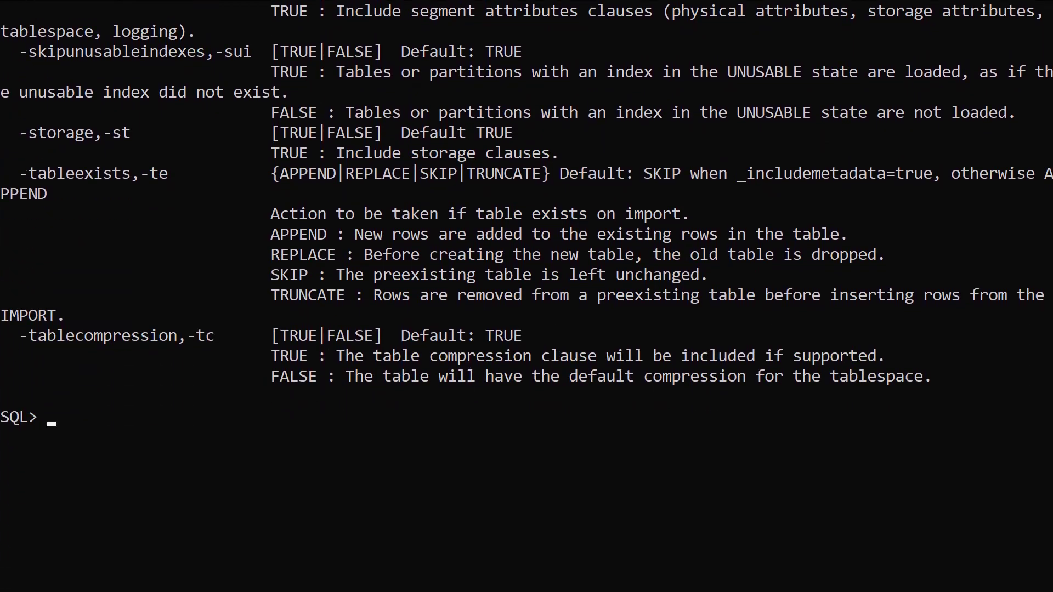